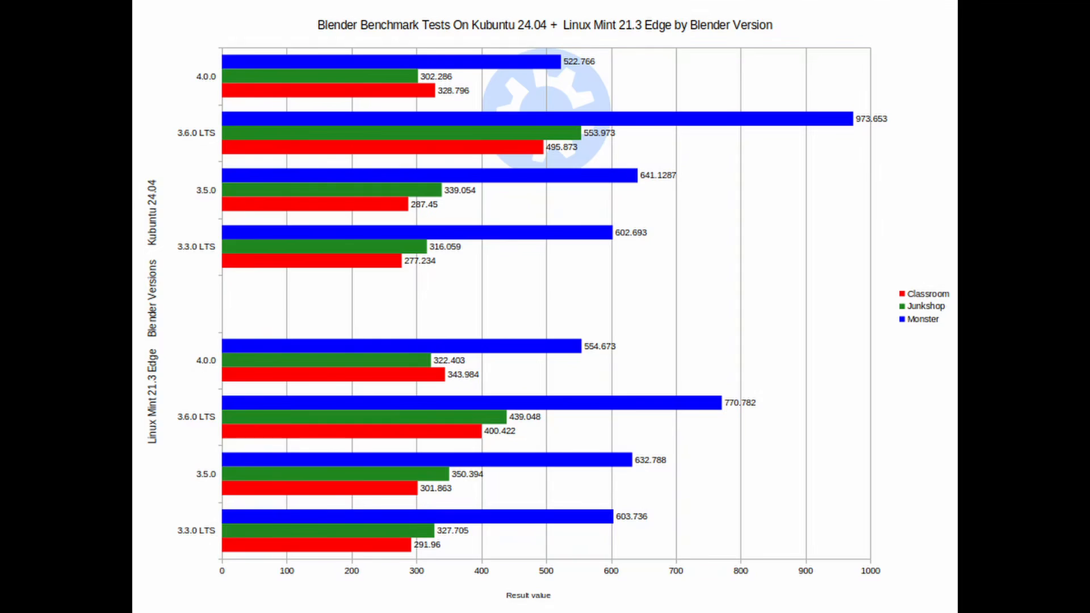
Step: Scroll the Intel Client GPU Installation docs past sections 3.1.3 and 3.1.4 to the i386 apt commands
{"action": "scroll", "scroll_direction": "down", "scroll_amount": 3}
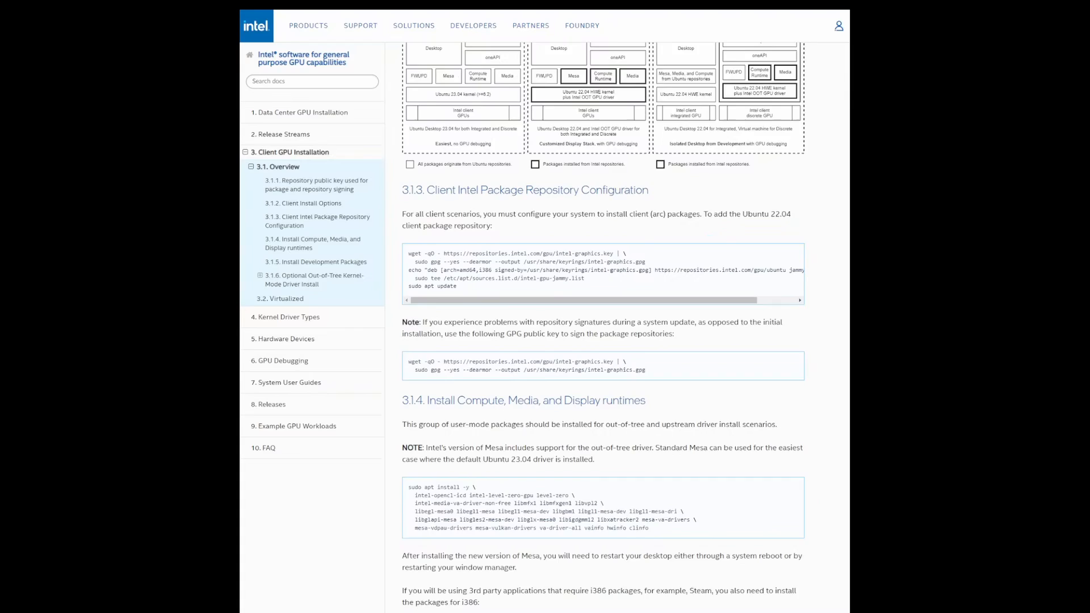
{"action": "scroll", "scroll_direction": "down", "scroll_amount": 3}
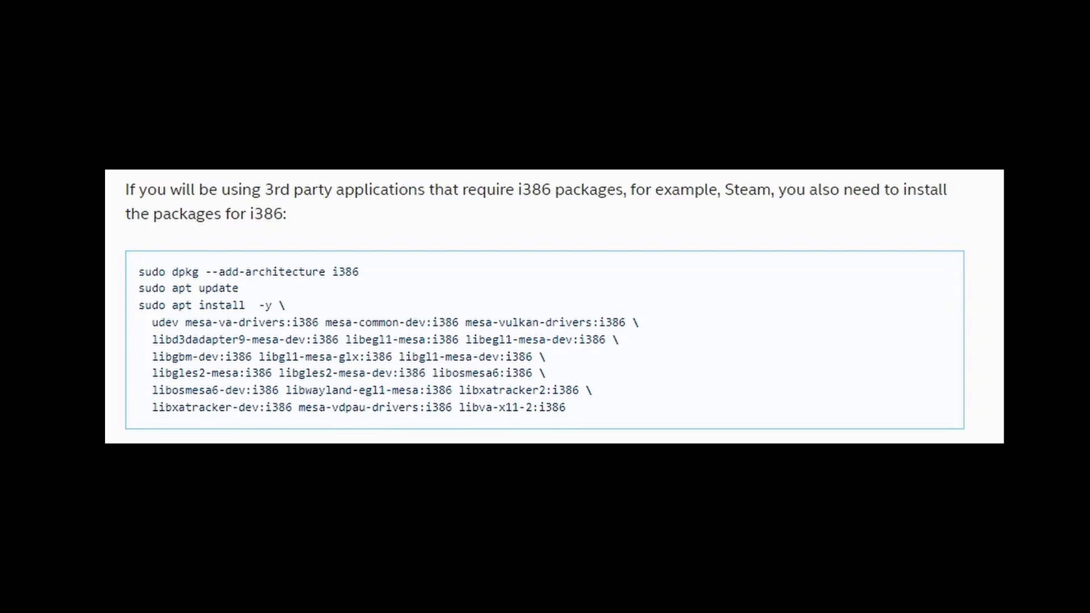
{"action": "scroll", "scroll_direction": "up", "scroll_amount": 3}
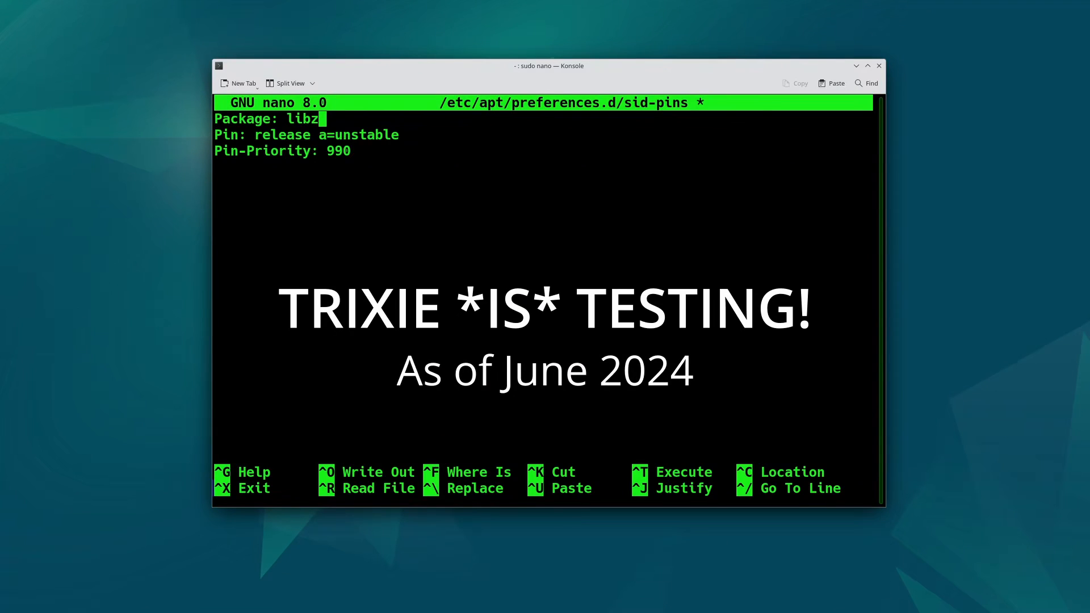
Step: Retype the sid-pins Package line in nano to read libze-intel-gpu1
{"action": "type", "text": "e-intel-"}
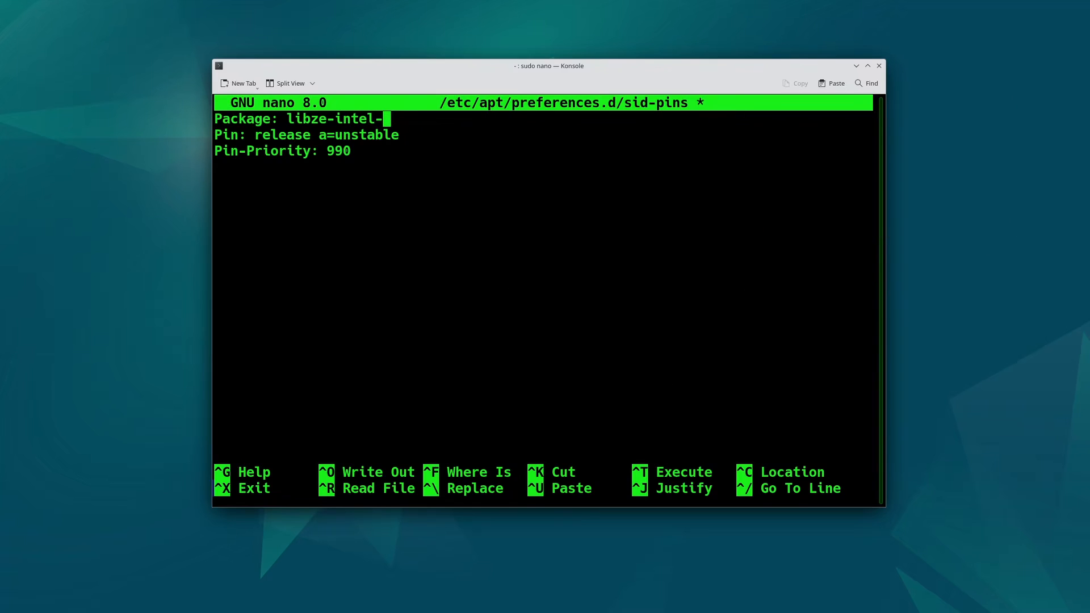
{"action": "type", "text": "gpu1"}
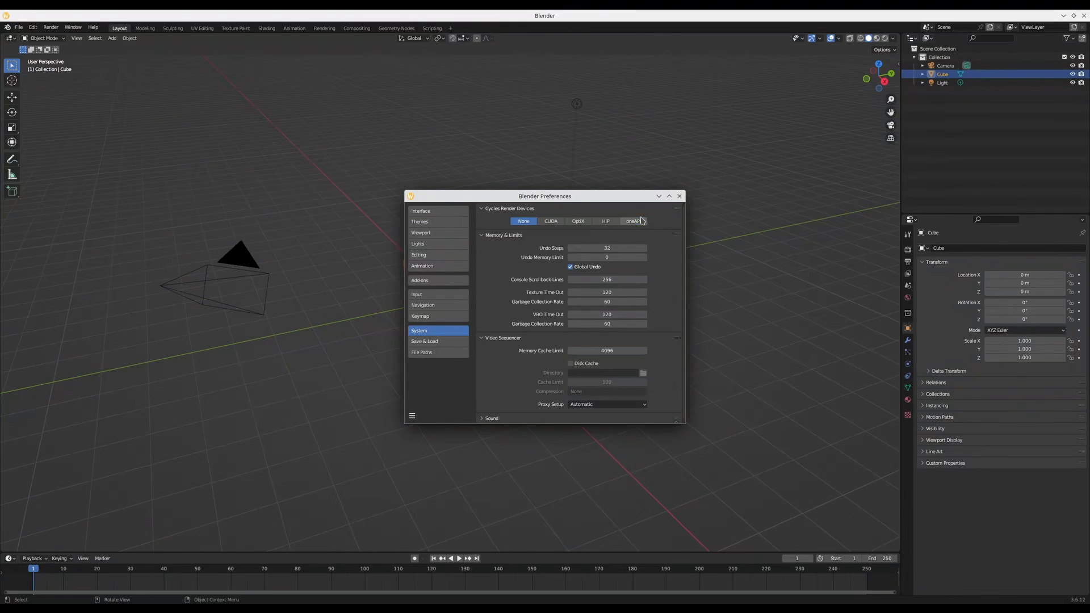
Step: Set oneAPI as the Cycles render device, then review Output properties and the Render menu
{"action": "left_click", "coordinate": [633, 221]}
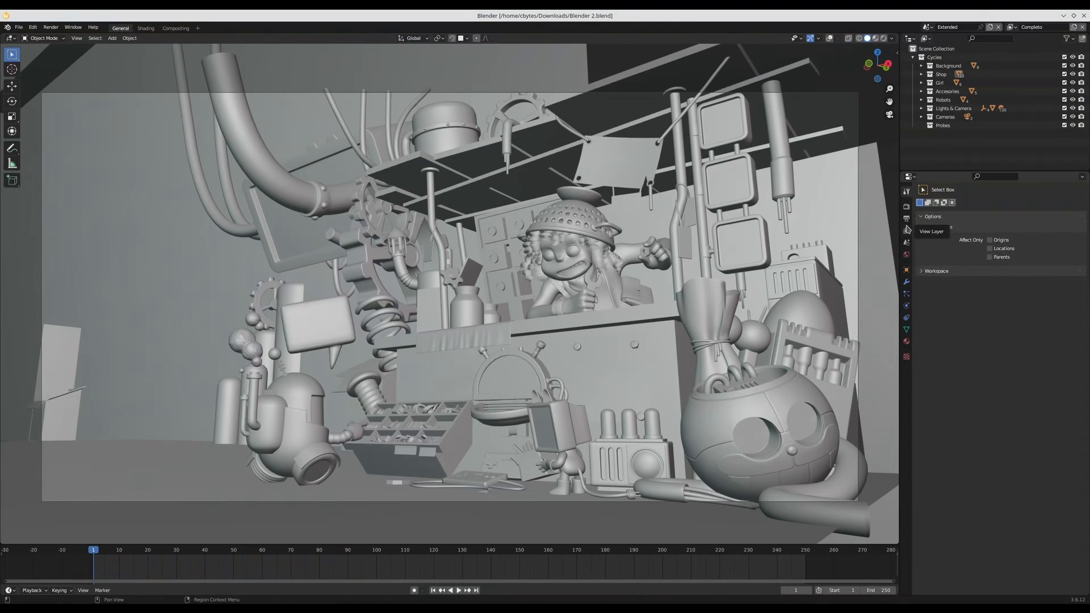
{"action": "left_click", "coordinate": [906, 217]}
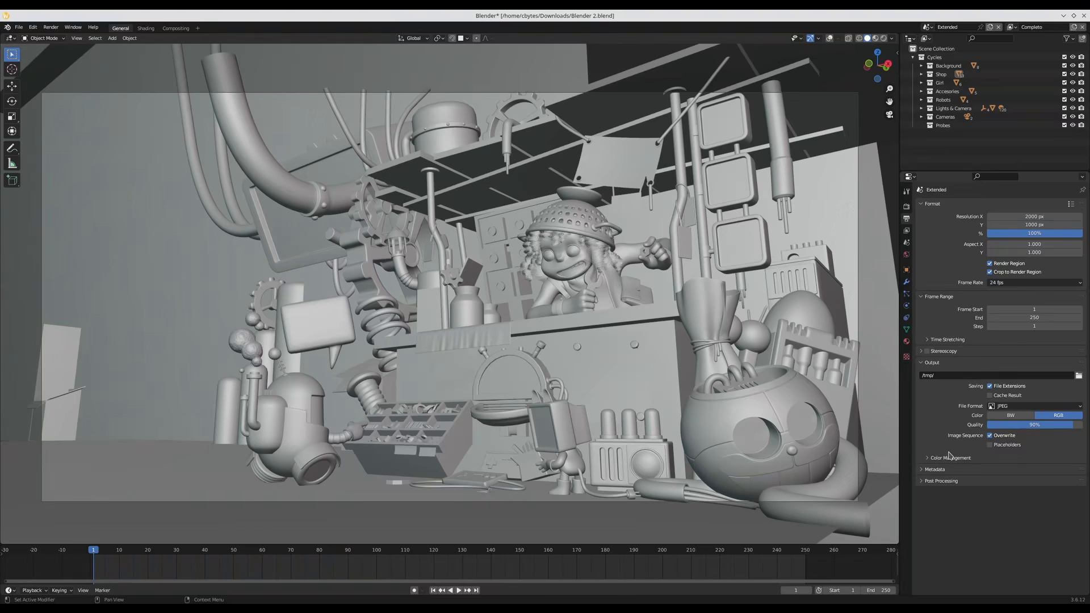
{"action": "left_click", "coordinate": [50, 28]}
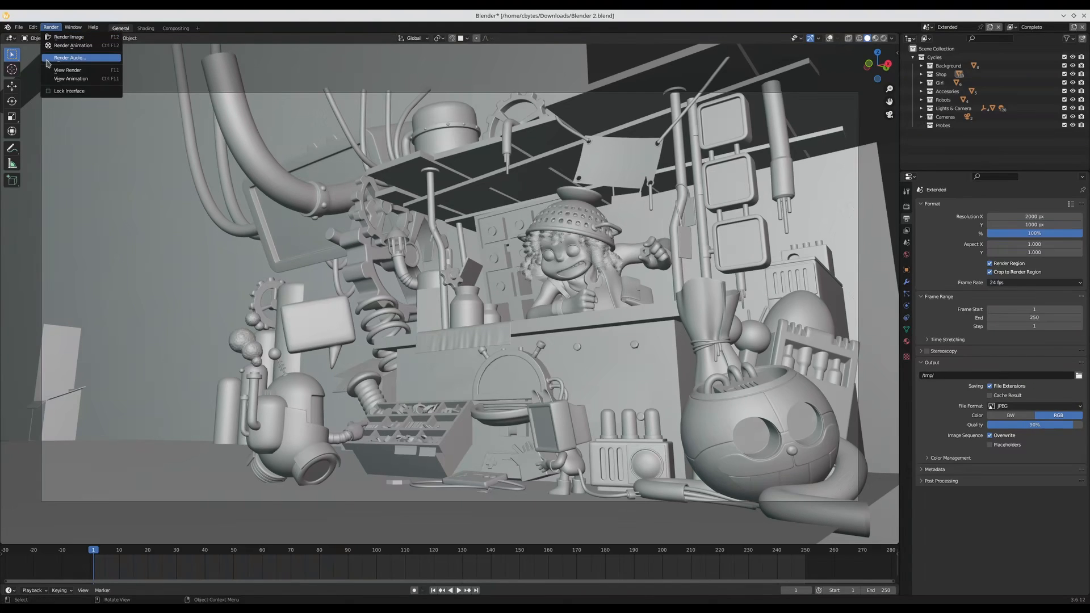
{"action": "left_click", "coordinate": [67, 37]}
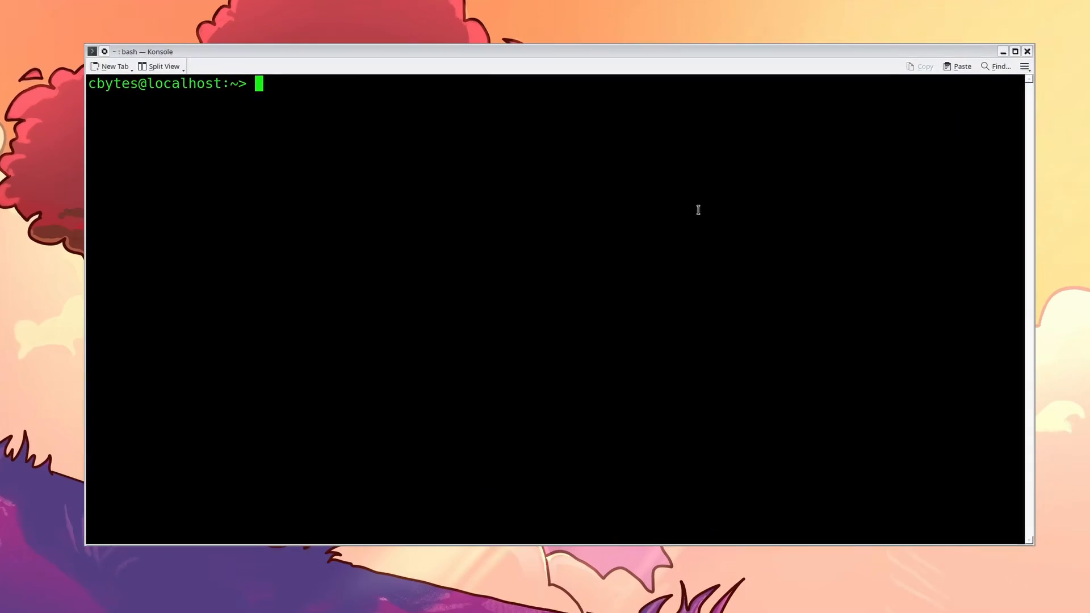
Step: Launch YaST with 'sudo yast' and start a Software Management search with 'inte'
{"action": "type", "text": "sudo yast"}
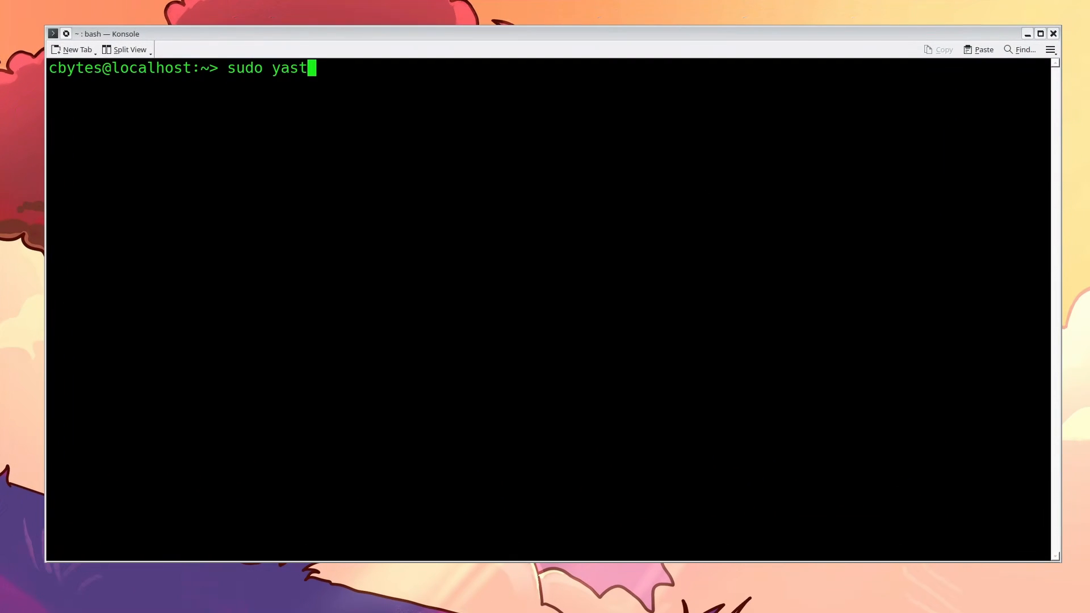
{"action": "key", "text": "Return"}
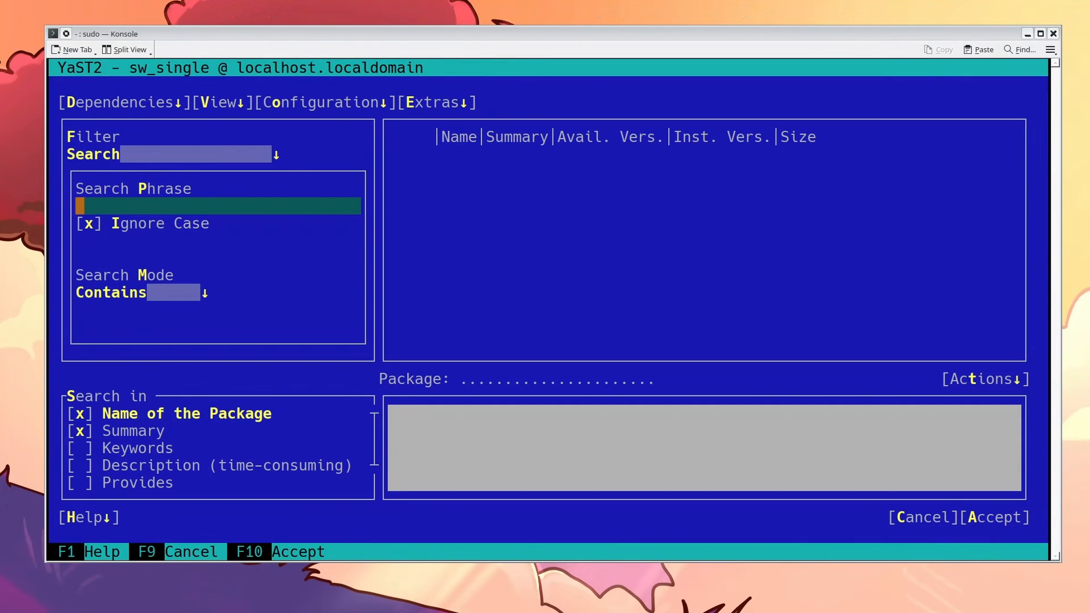
{"action": "type", "text": "inte"}
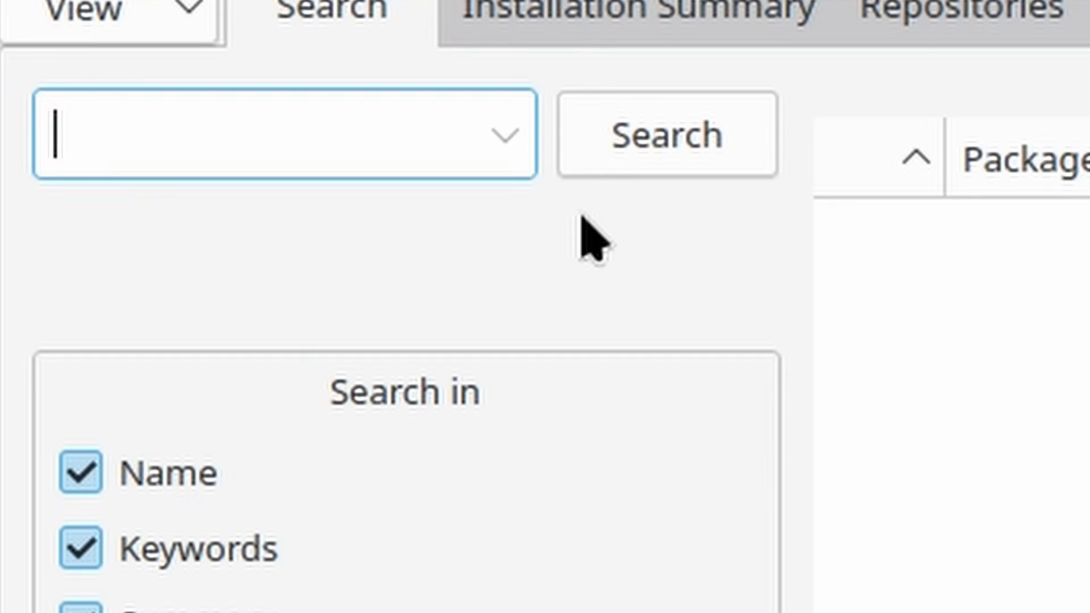
Step: Search YaST for 'embree', listing embree-devel and libembree3 as installed
{"action": "type", "text": "embree"}
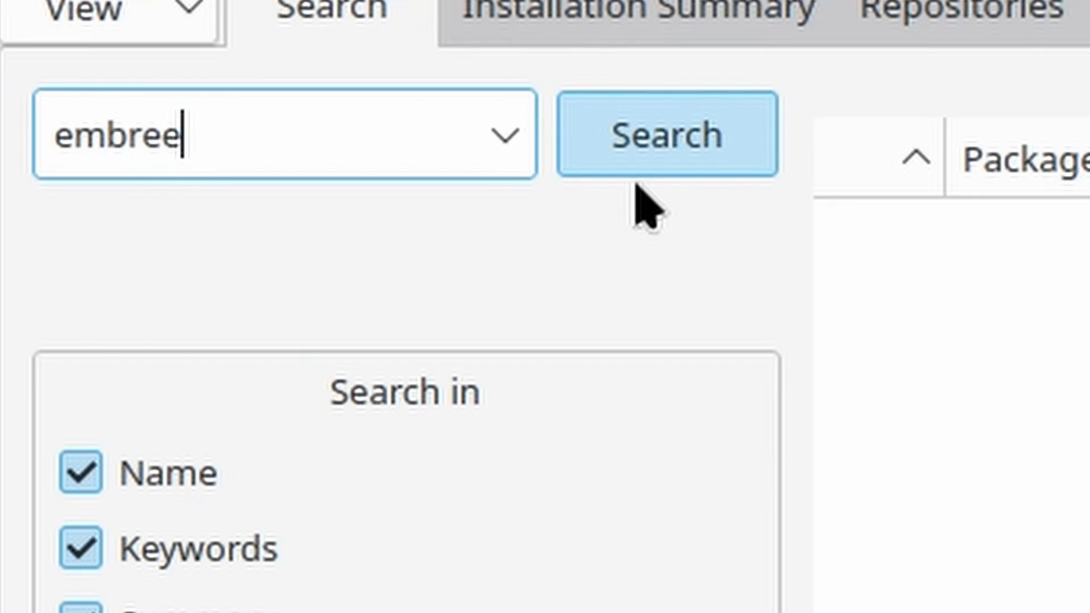
{"action": "left_click", "coordinate": [666, 134]}
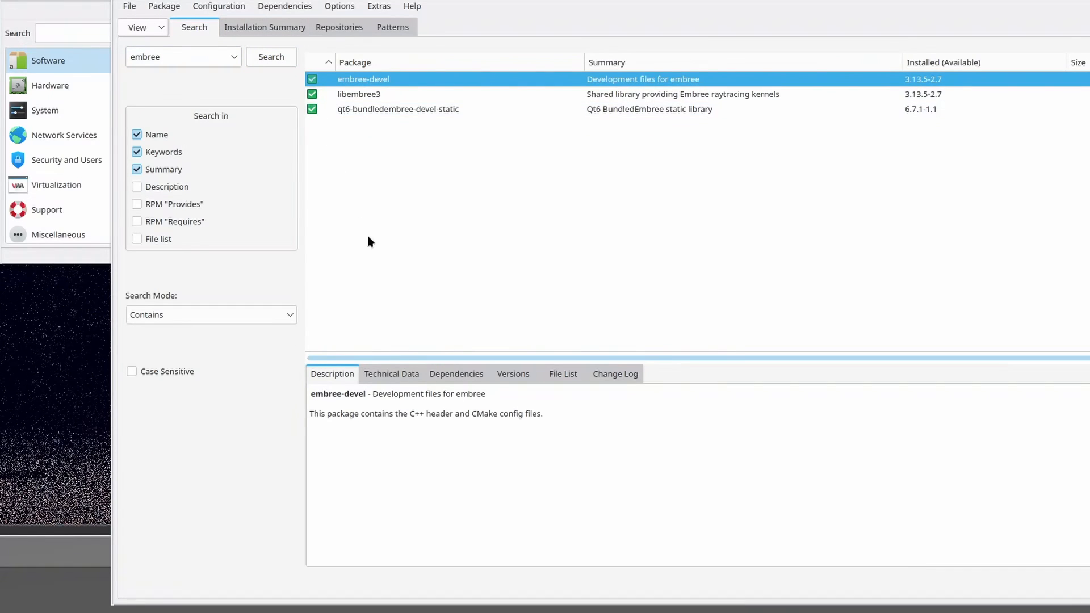
{"action": "mouse_move", "coordinate": [399, 304]}
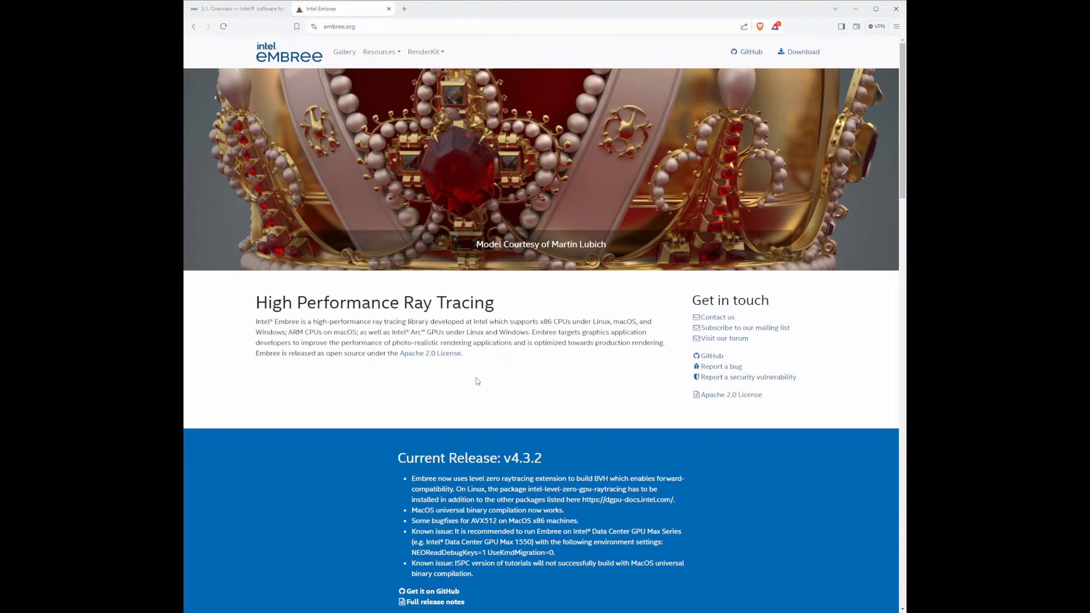
Step: Scroll embree.org past the v4.3.2 release notes to the Why Embree section
{"action": "scroll", "scroll_direction": "down", "scroll_amount": 3}
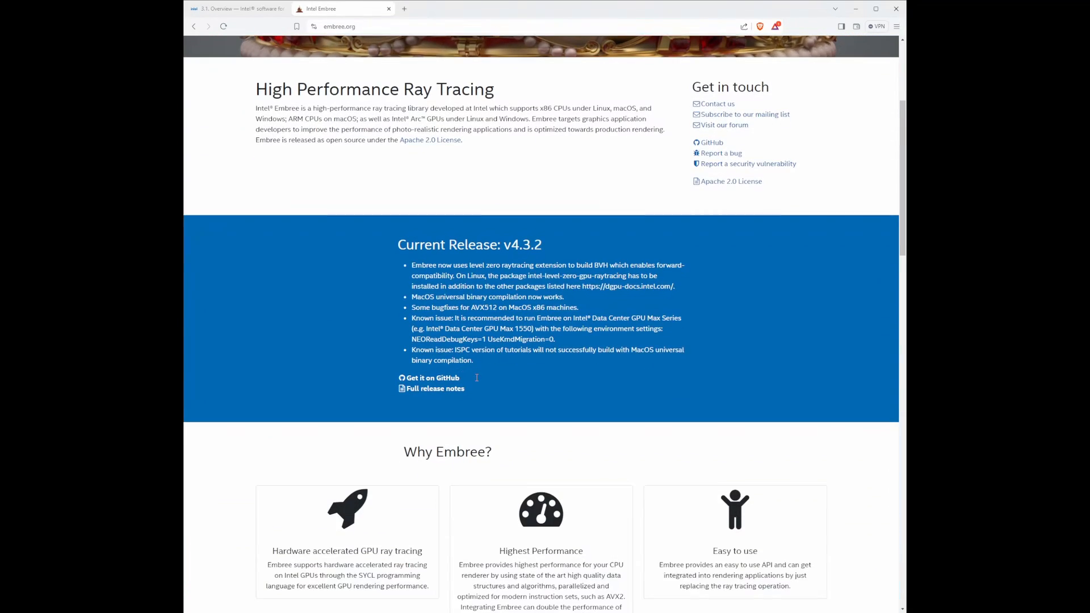
{"action": "scroll", "scroll_direction": "down", "scroll_amount": 3}
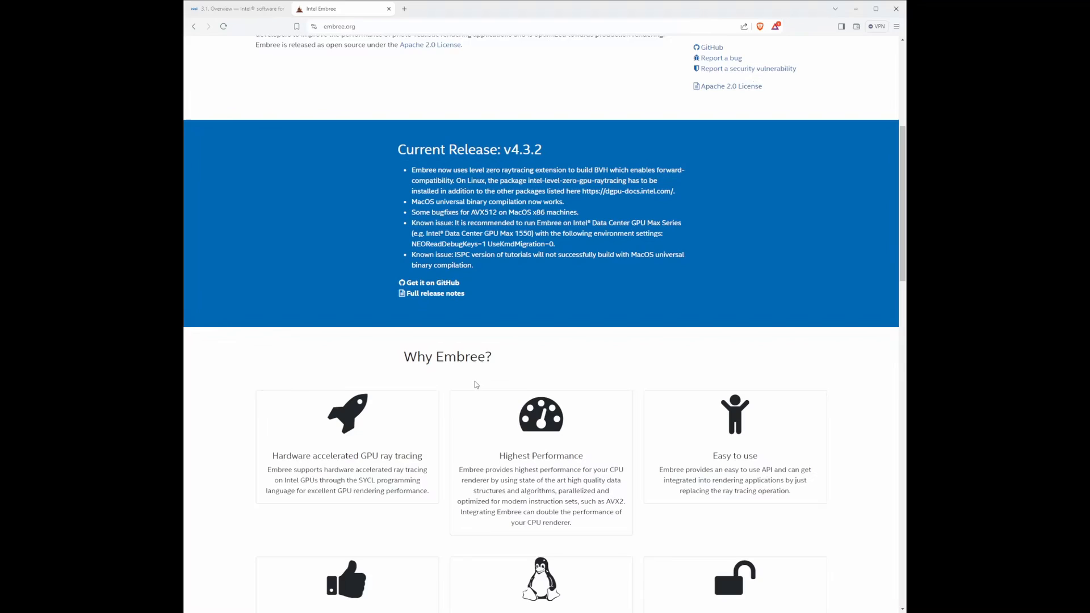
{"action": "scroll", "scroll_direction": "down", "scroll_amount": 3}
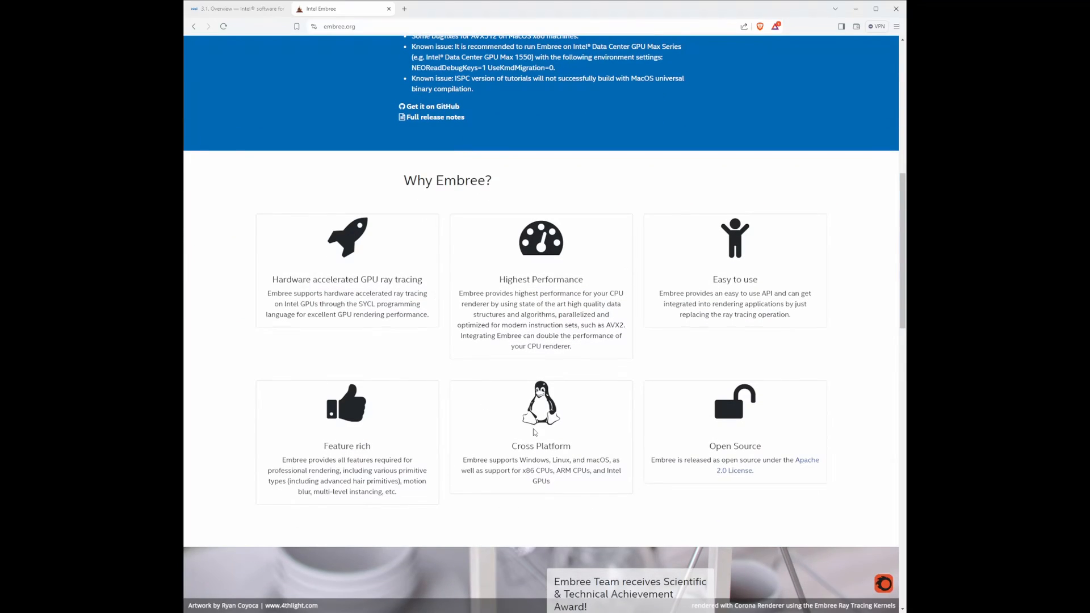